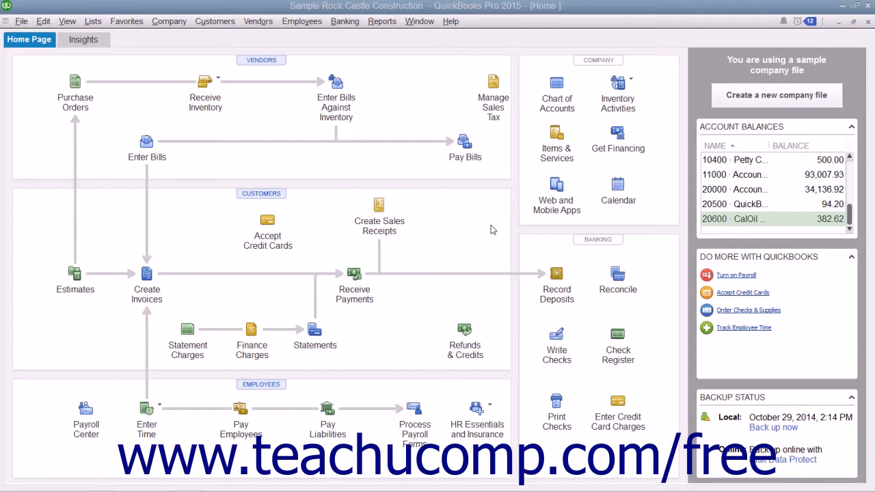
mouse_move(325, 45)
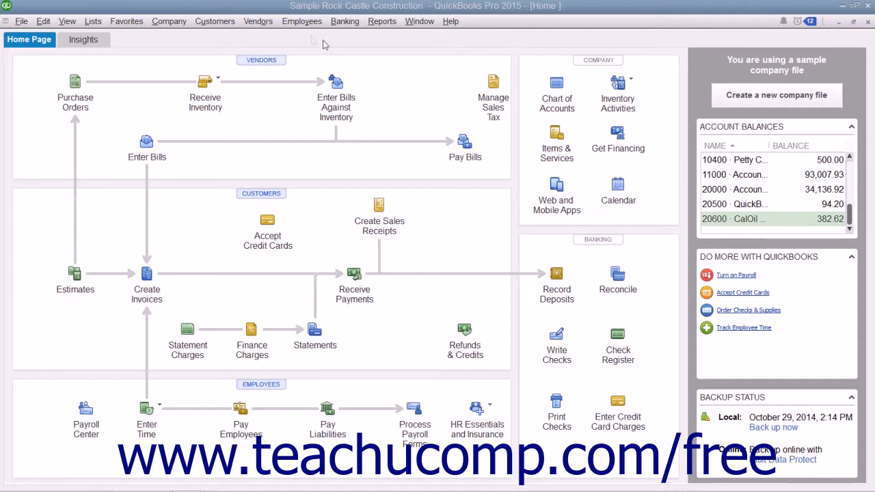
Step: Open the Vendors menu to reach Inventory Activities
click(258, 21)
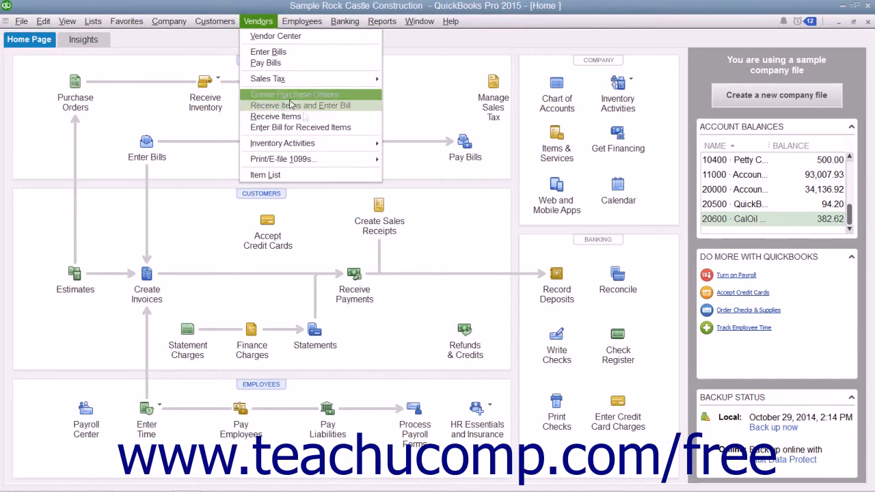
mouse_move(283, 143)
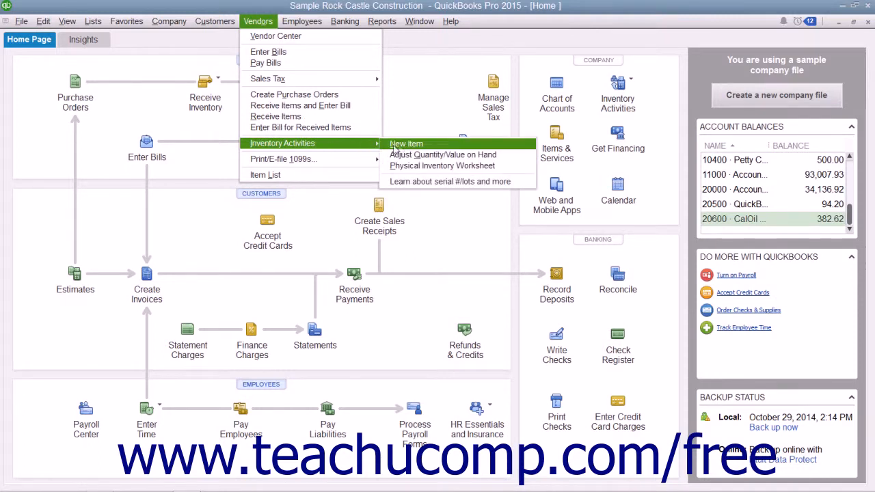
mouse_move(444, 155)
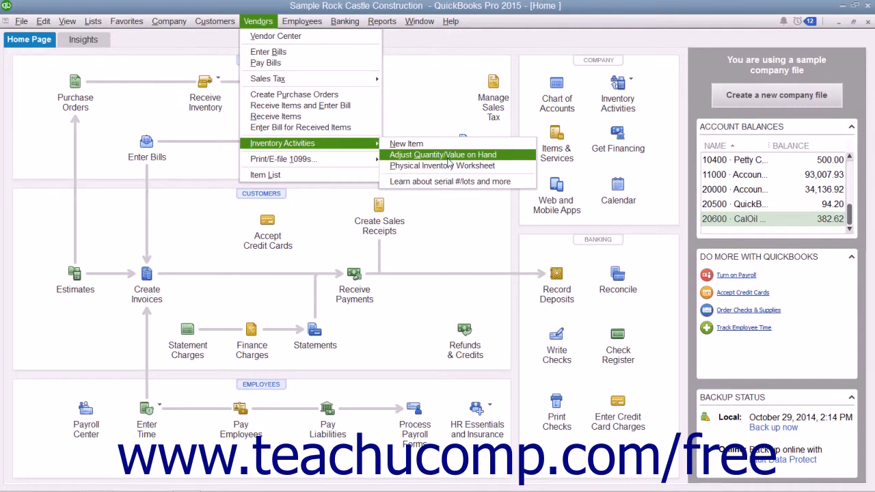
Step: Start a Quantity and Total Value inventory adjustment dated 12/18/2019
click(443, 155)
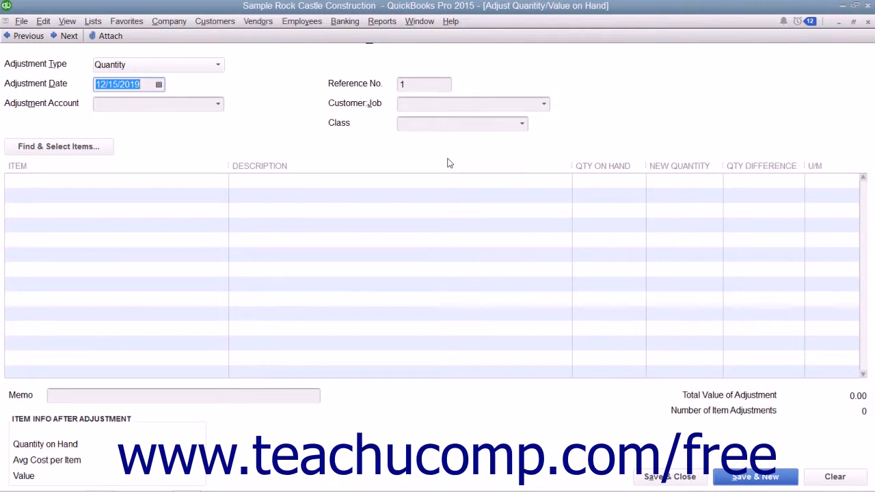
mouse_move(214, 75)
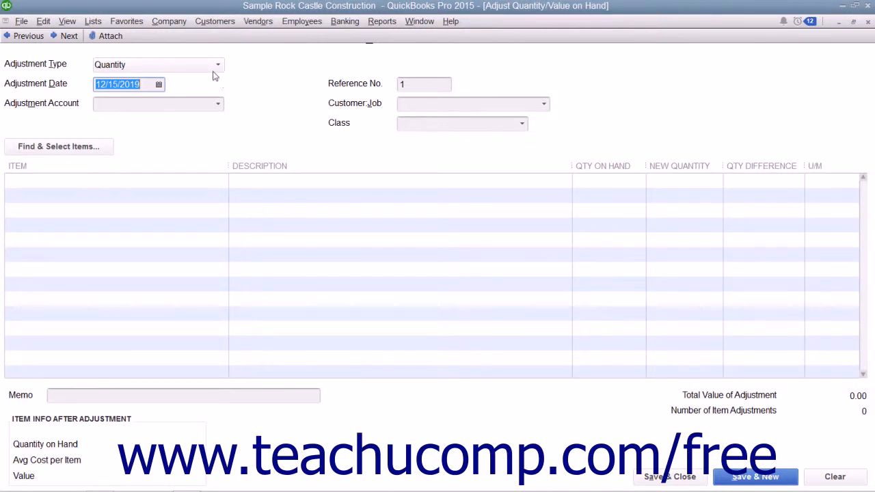
click(217, 64)
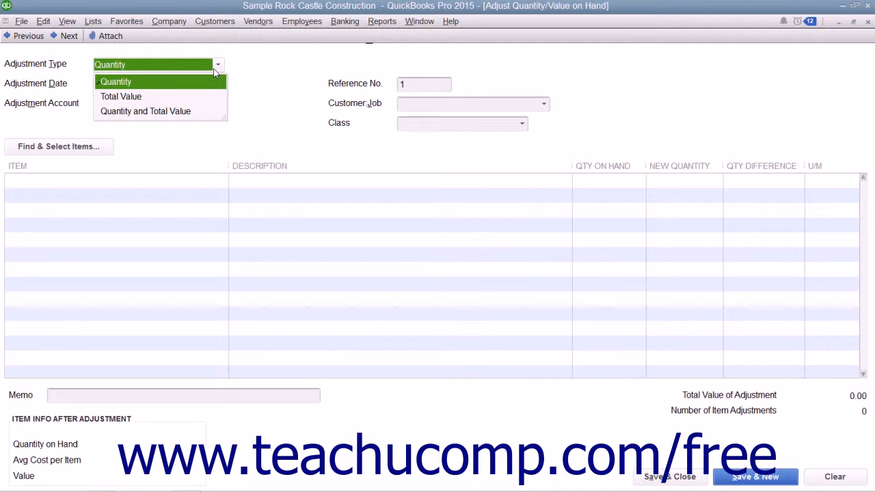
mouse_move(193, 120)
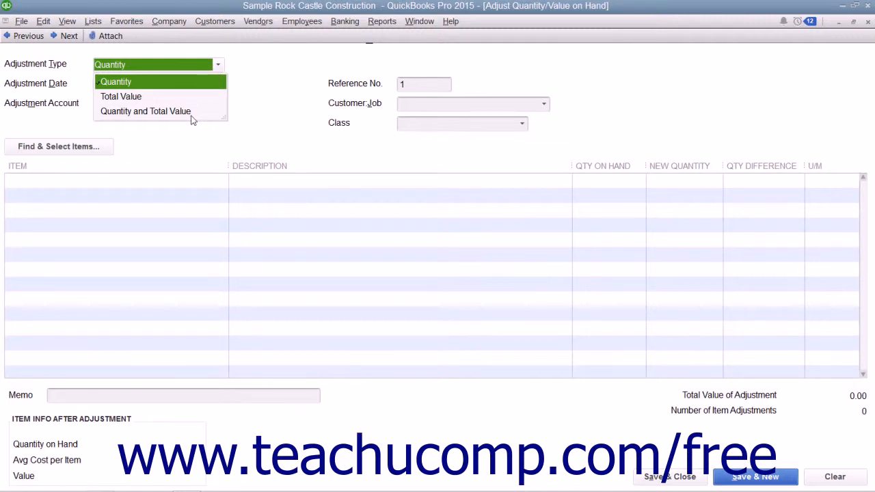
click(146, 111)
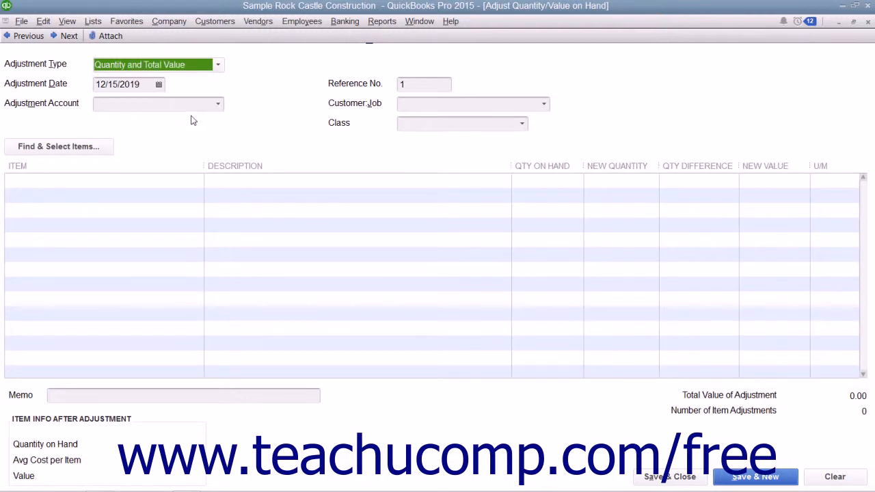
click(158, 84)
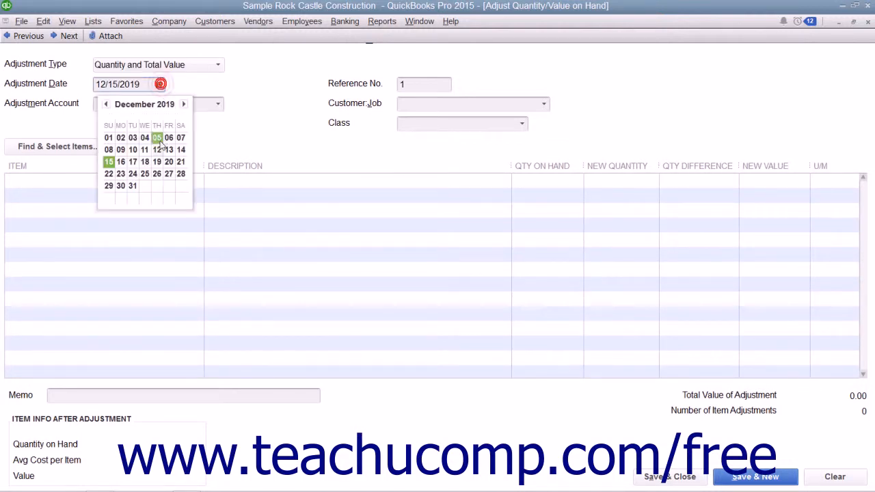
click(145, 161)
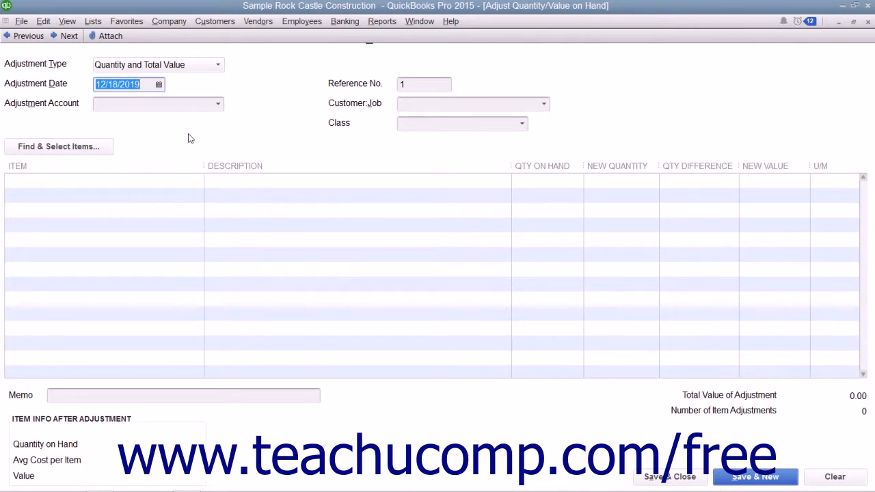
Step: Set the adjustment account to 50100 · Cost of Goods Sold
click(218, 103)
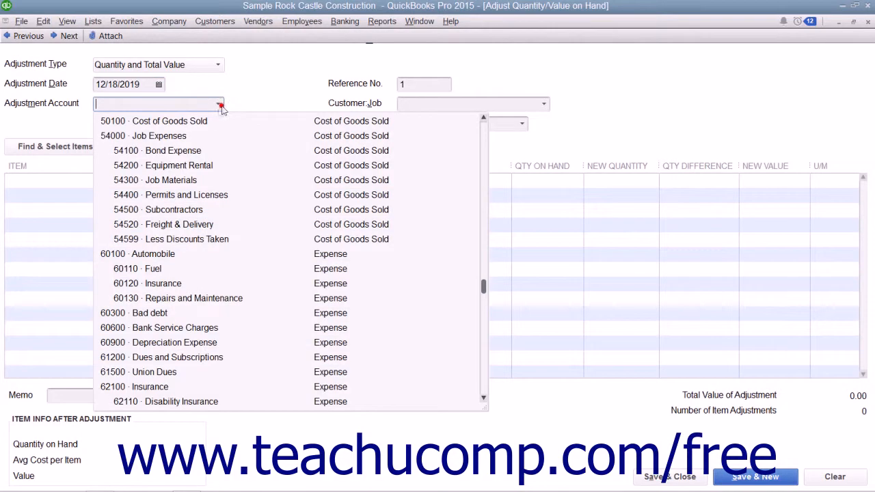
click(151, 121)
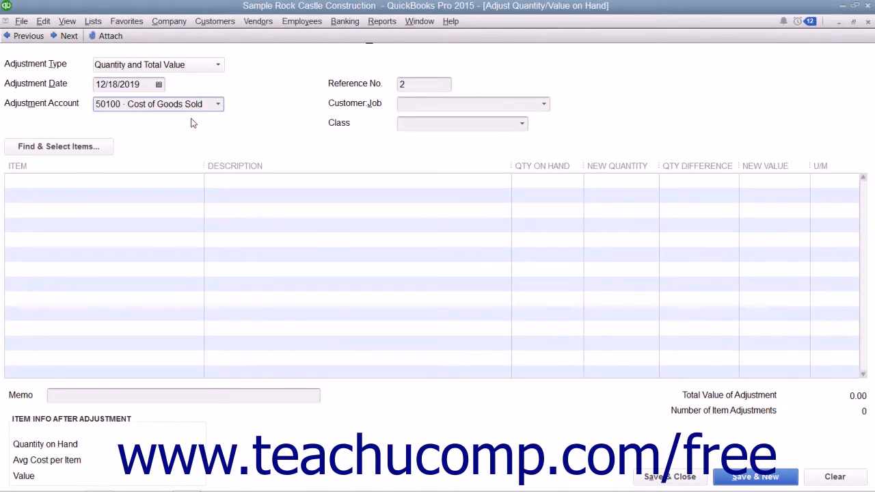
mouse_move(279, 118)
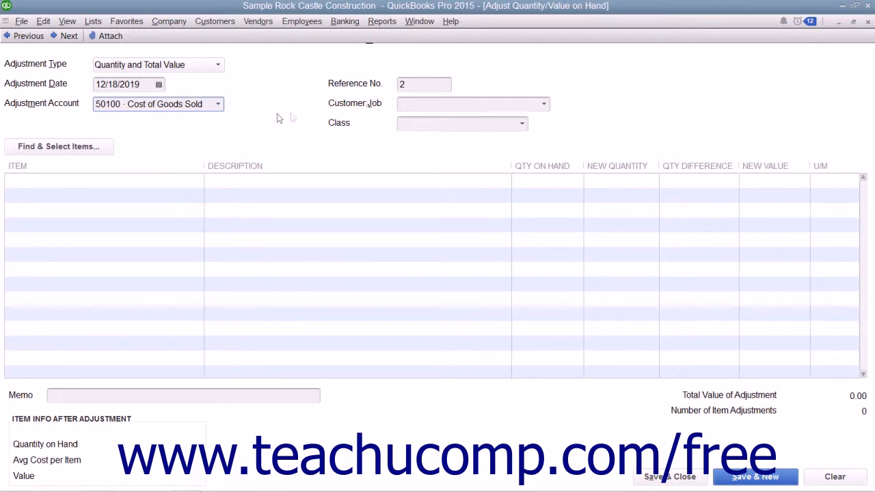
click(424, 84)
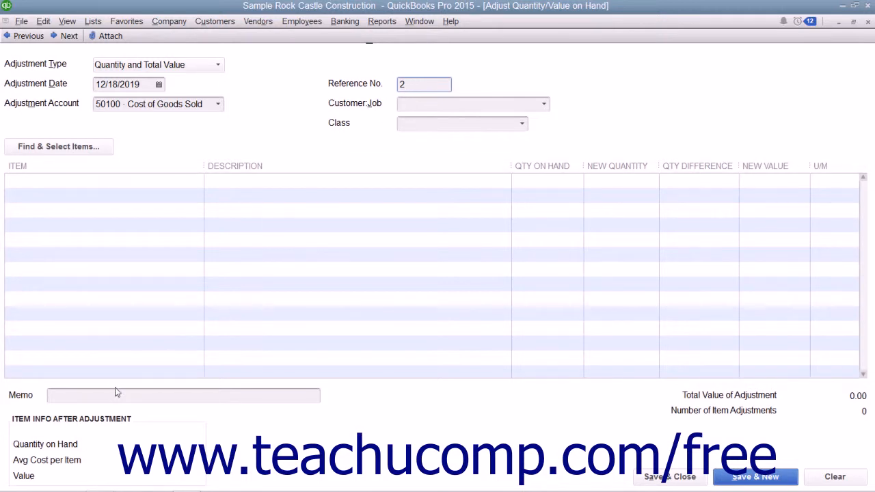
Step: Add memo 'broke a cabinet' and the Cabinets:Dark Pine item line
click(183, 395)
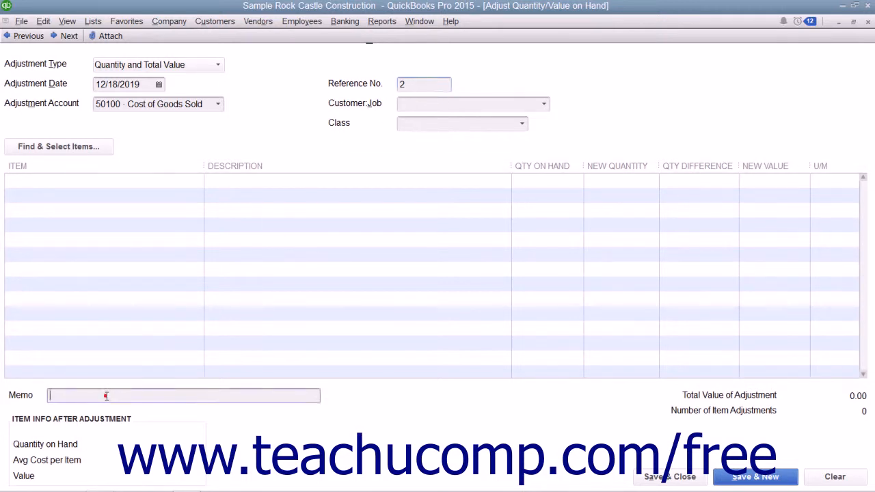
text(broke a cabinet)
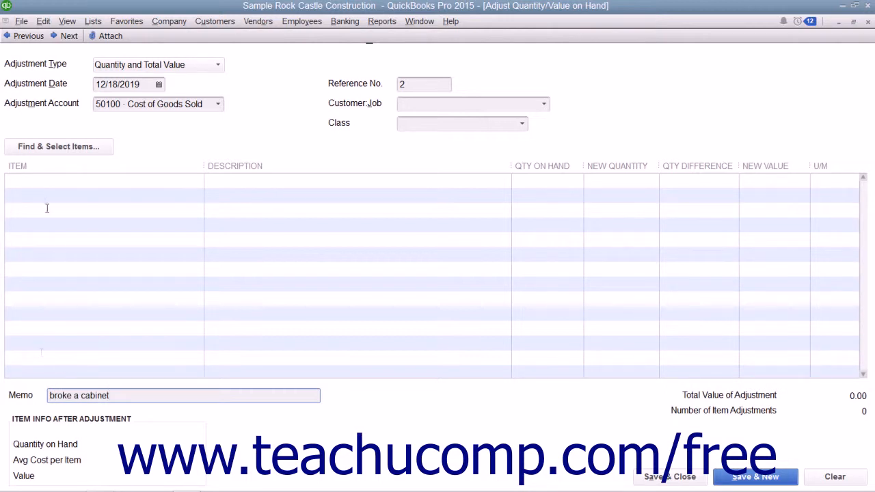
click(103, 181)
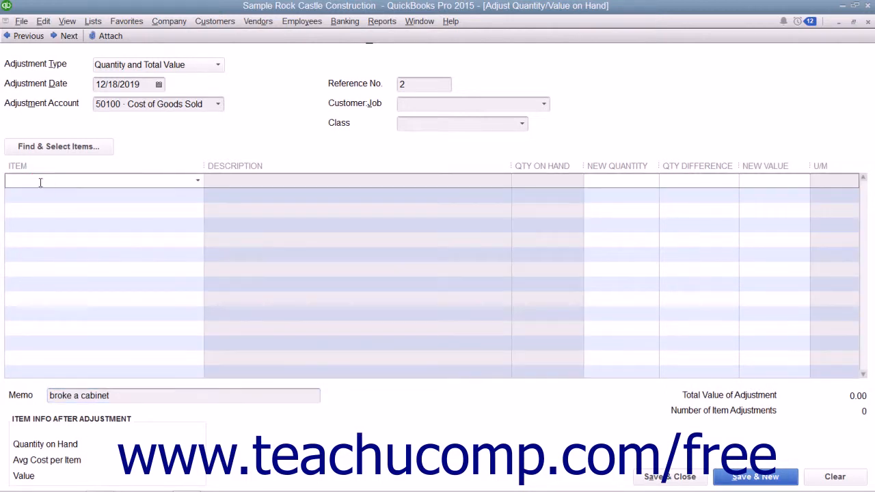
text(Cabinets:Dark Pine)
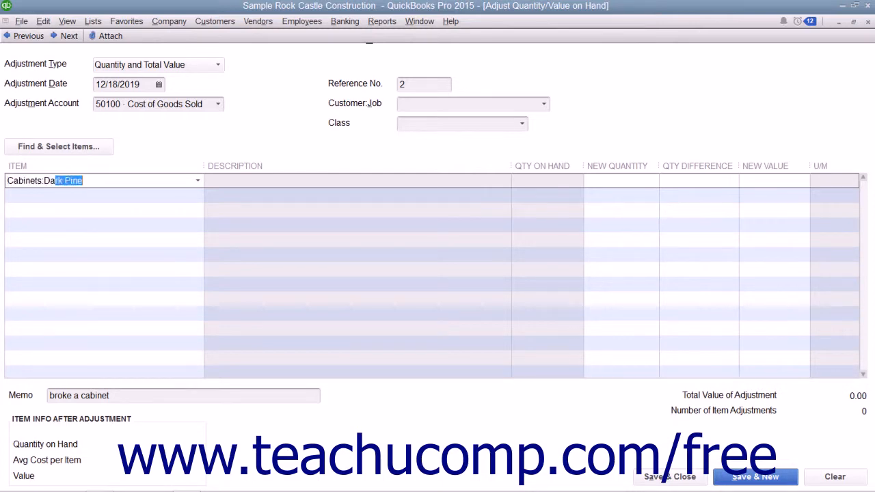
click(197, 180)
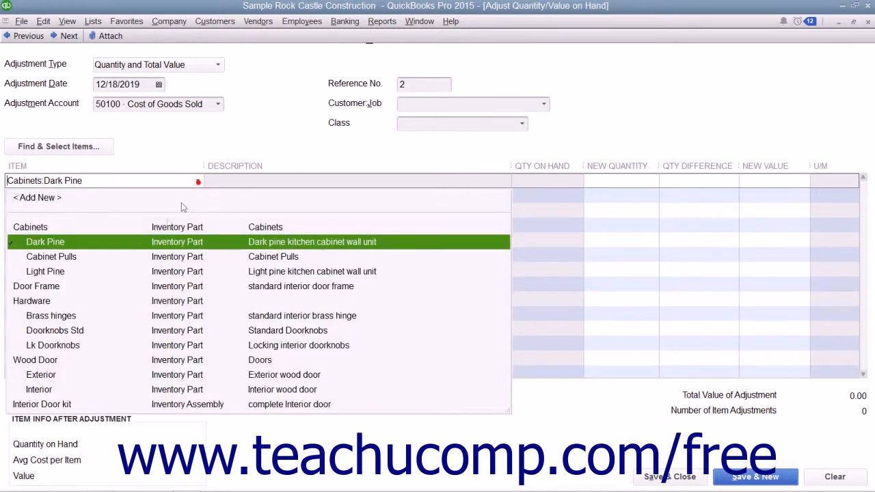
click(45, 241)
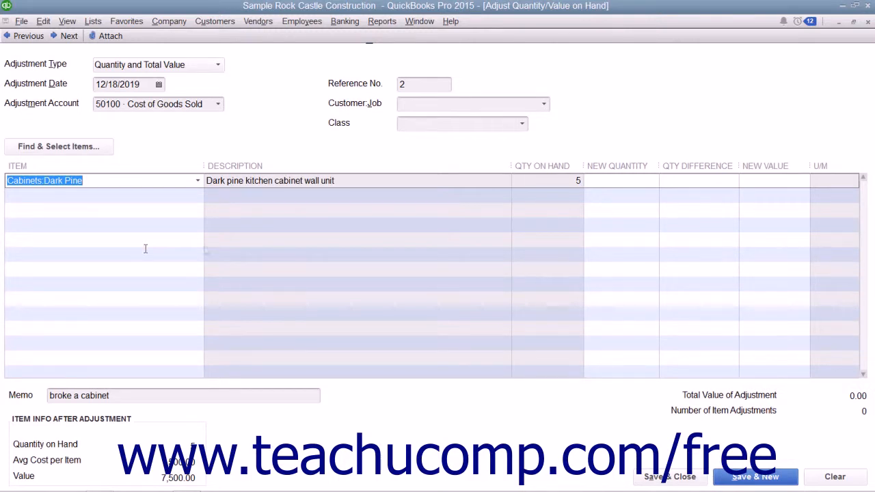
Step: Set Dark Pine New Quantity to 4, valued 6,000.00, and save the adjustment
click(619, 181)
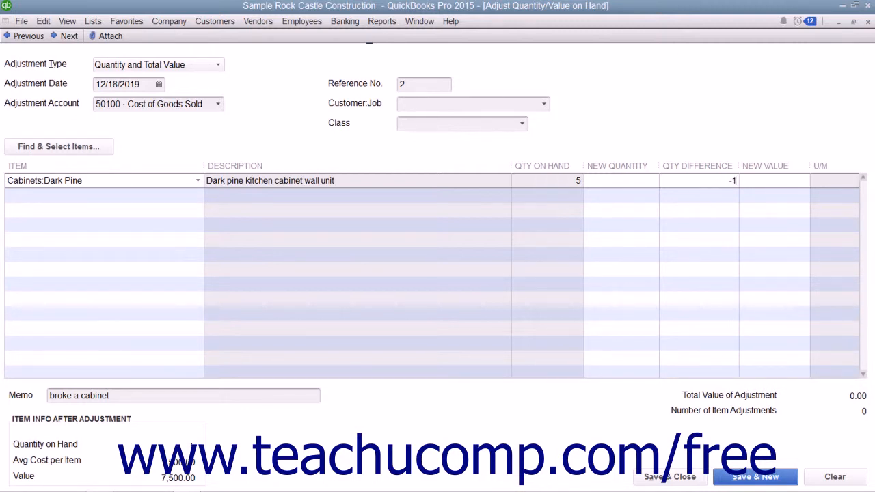
text(4)
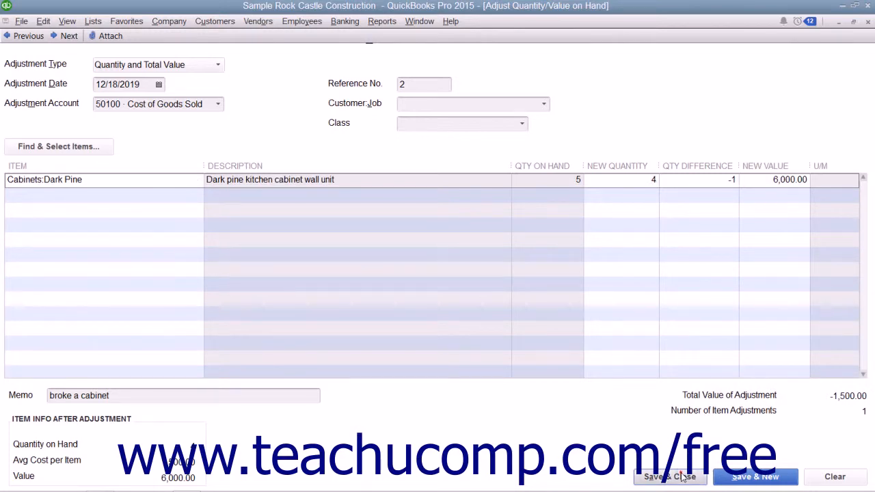
click(670, 477)
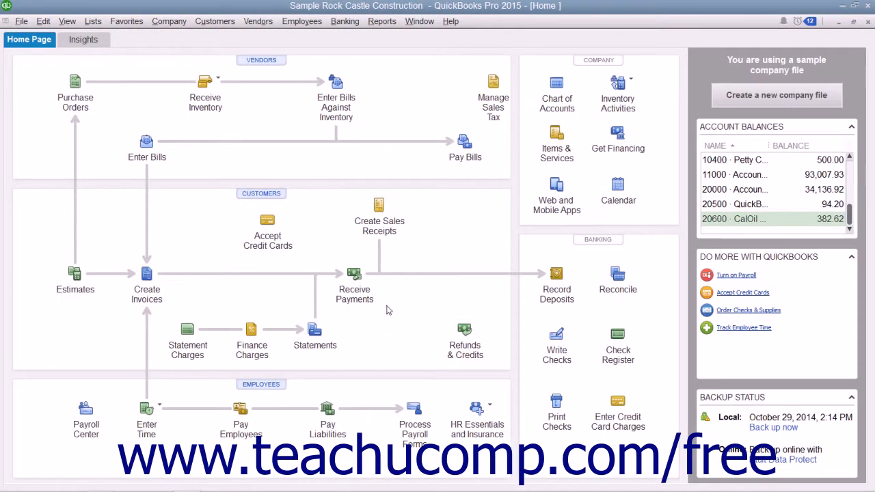